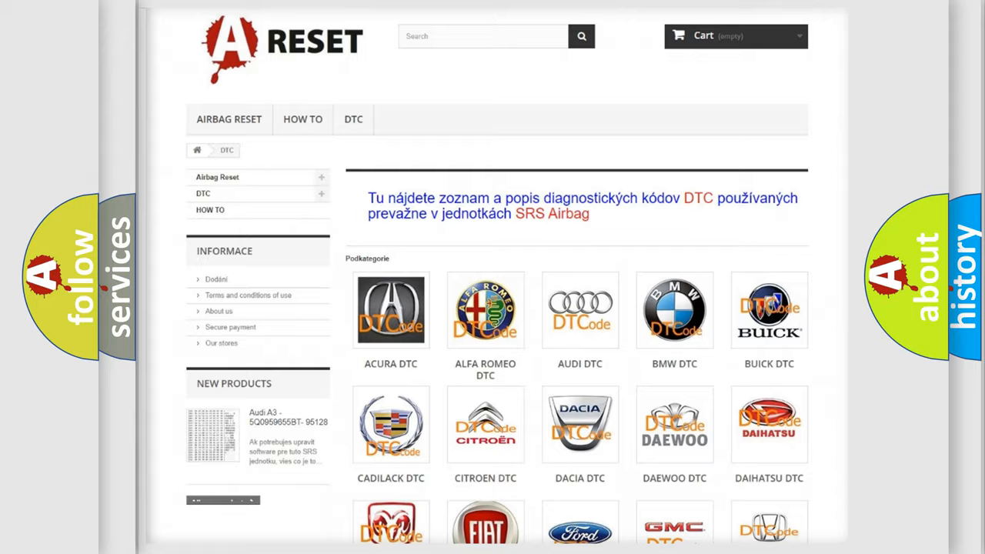
pyautogui.scroll(-3)
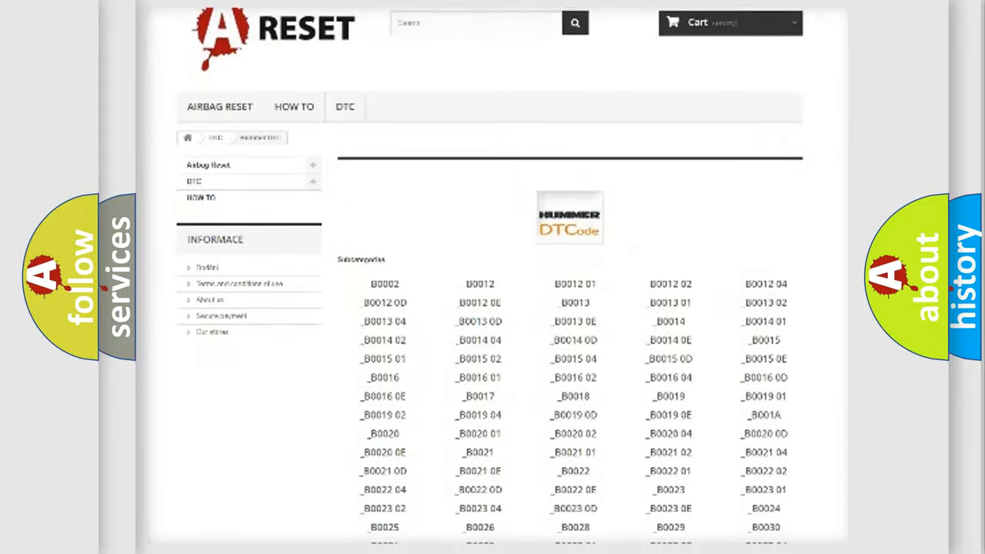
pyautogui.scroll(-3)
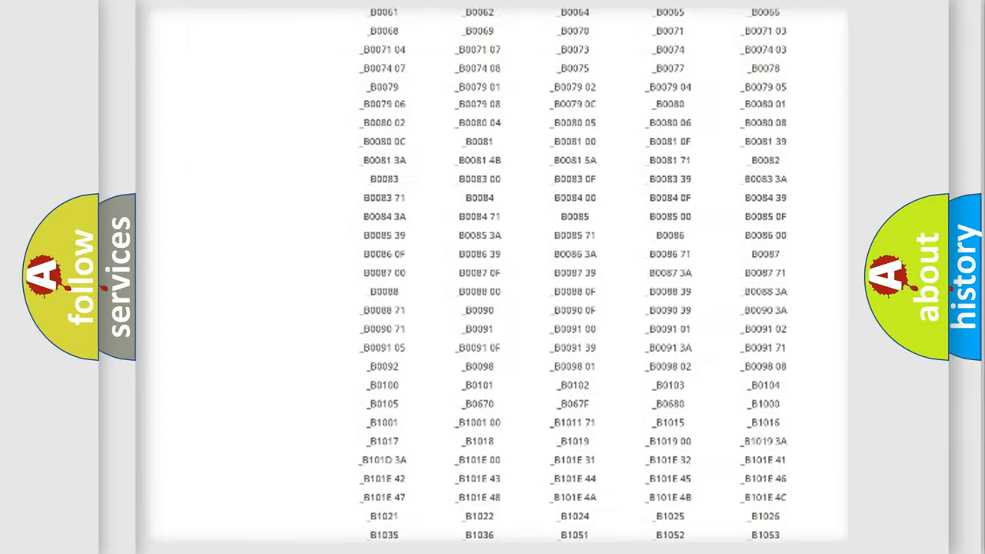